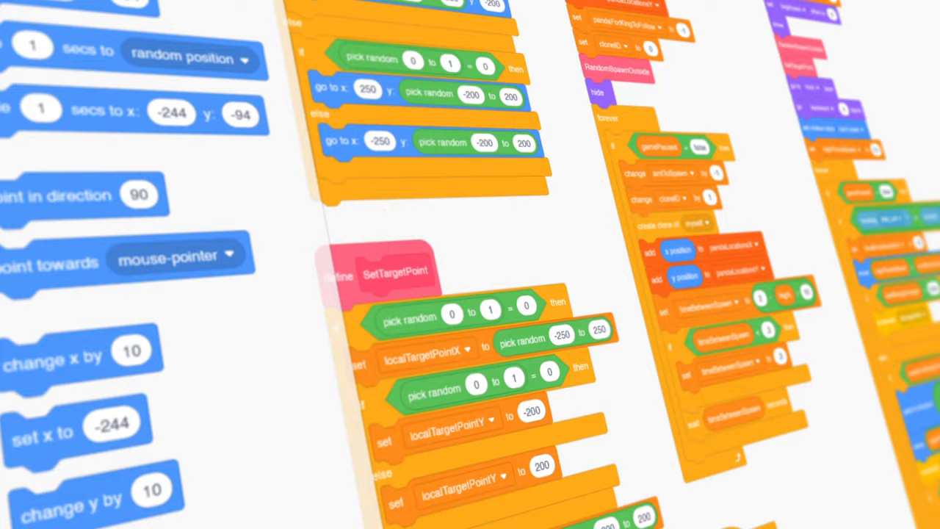
Go to the Scratch website via the 'Scratch - Imagine, Program, Share' search result.
scroll(down, 3)
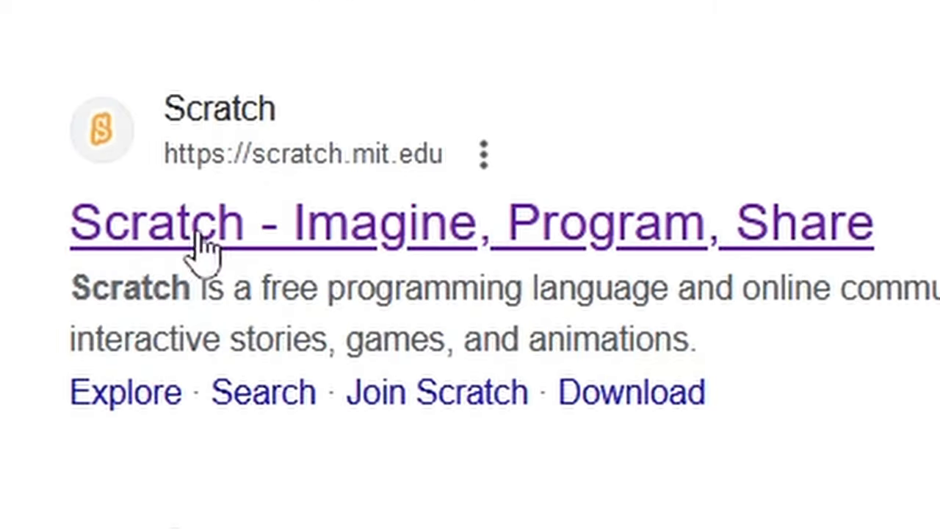
click(206, 223)
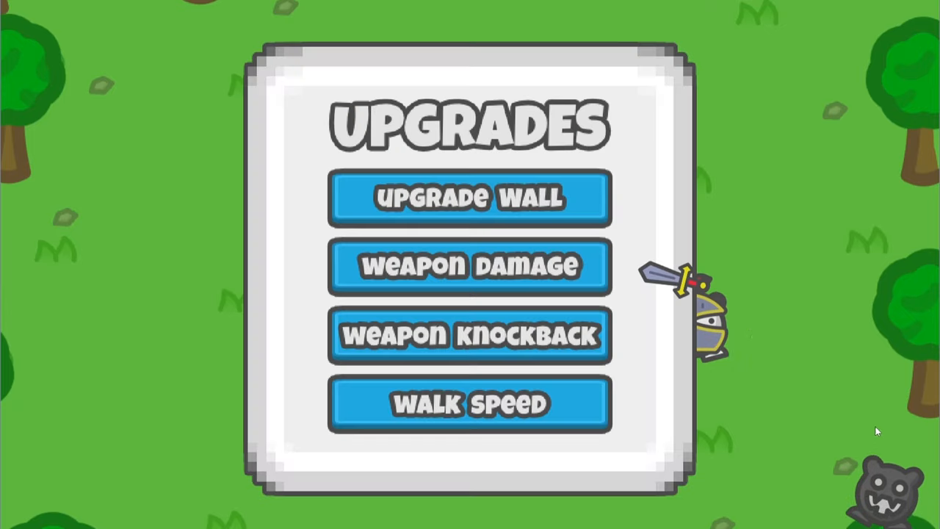
mouse_move(511, 394)
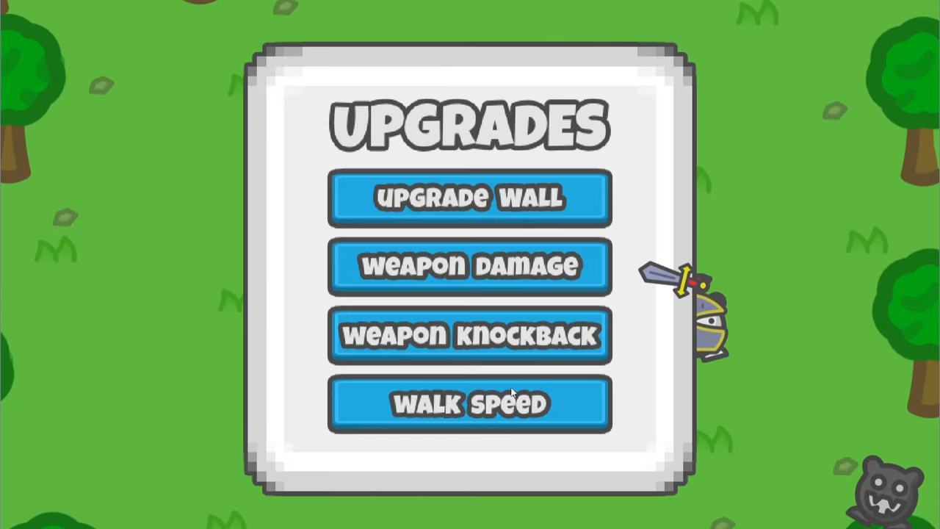